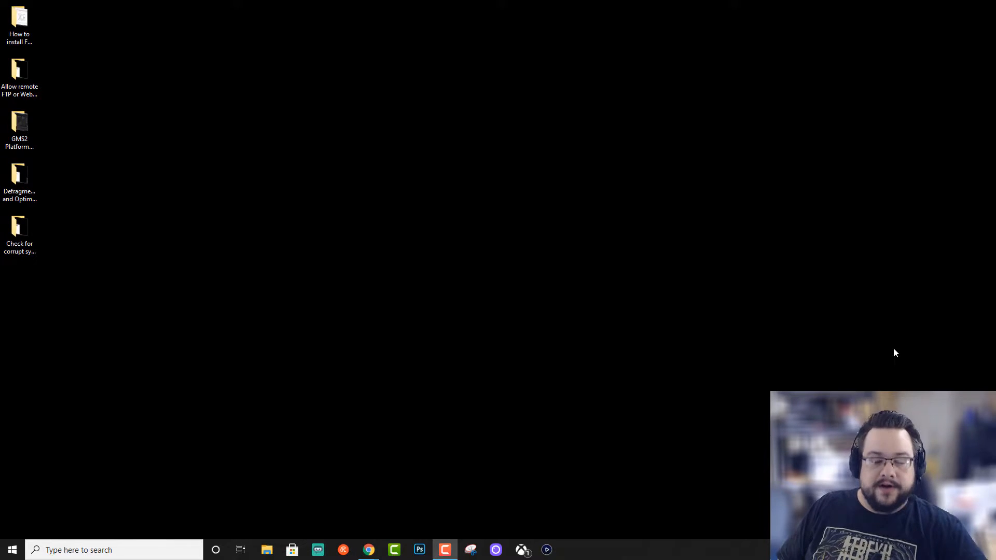
mouse_move(718, 443)
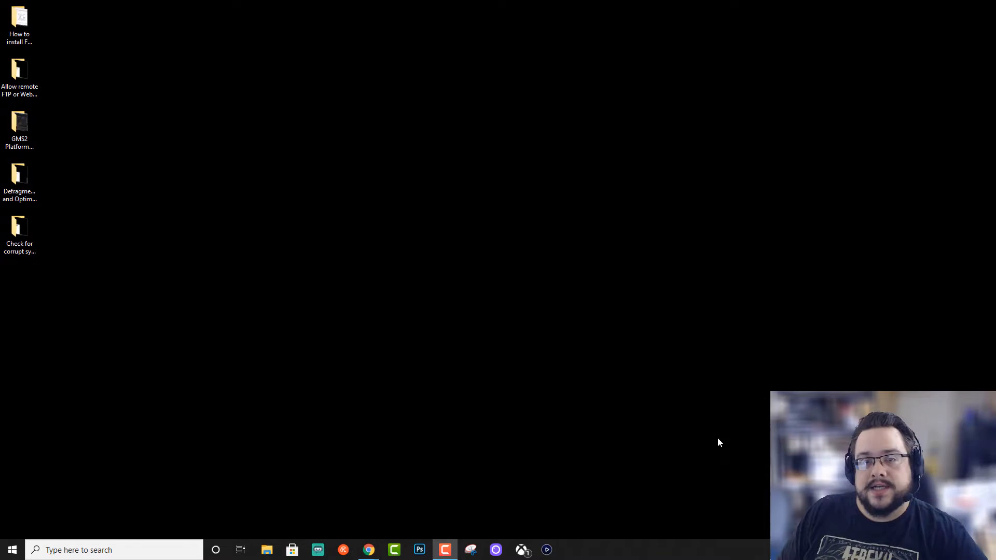
mouse_move(497, 414)
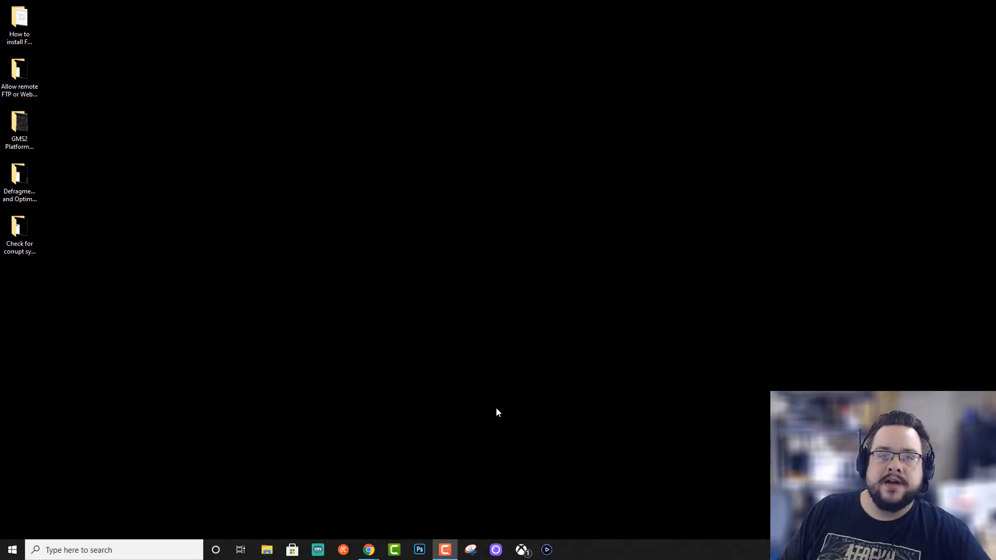
mouse_move(149, 524)
type("powers")
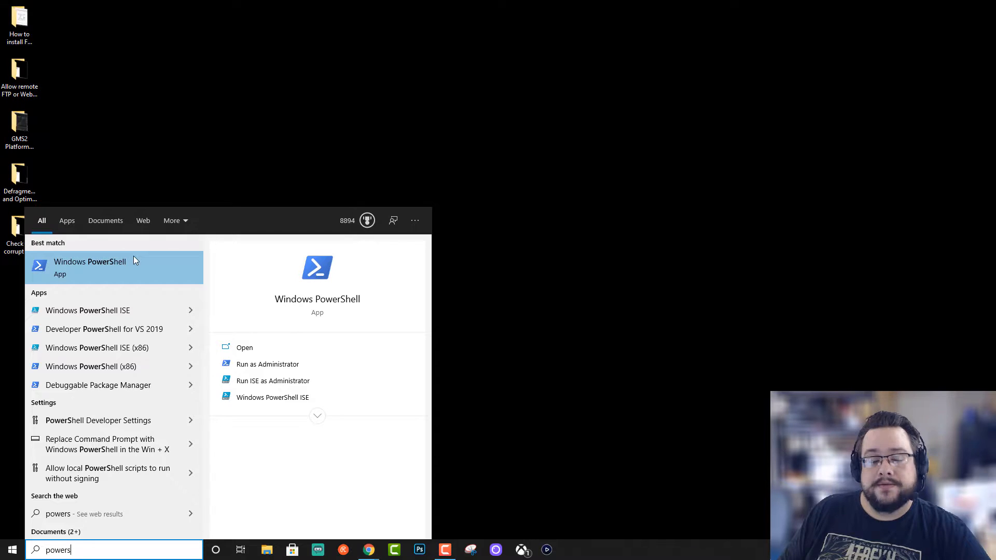
Launch Windows PowerShell from the Start menu via Run as administrator.
right_click(90, 268)
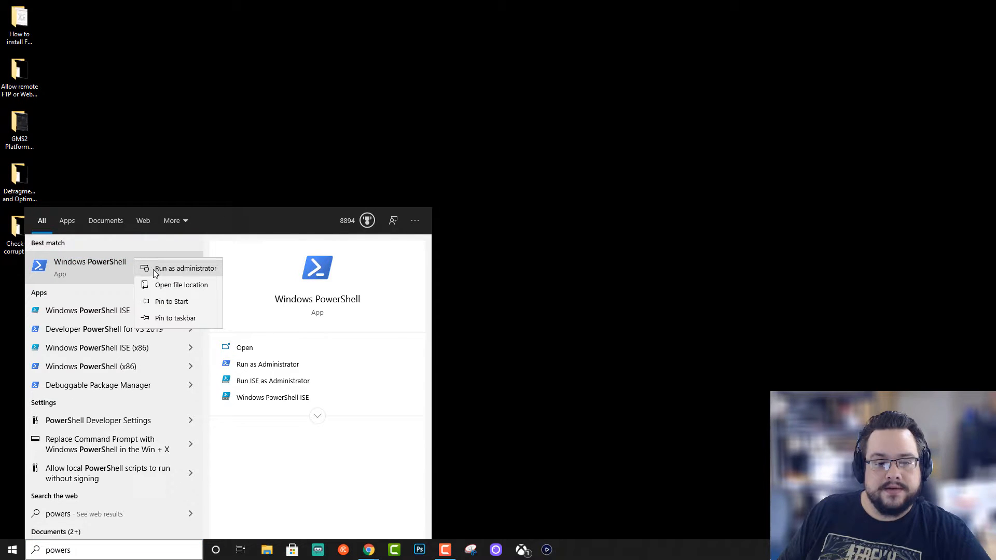
left_click(184, 268)
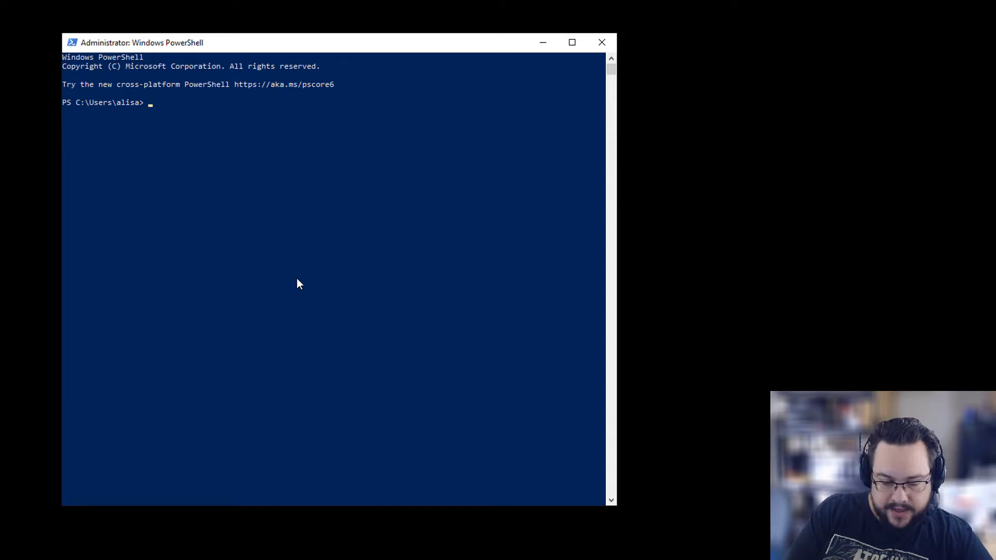
Enter 'Start-MpScan -ScanType quick' at the elevated prompt without running it.
type("Start-")
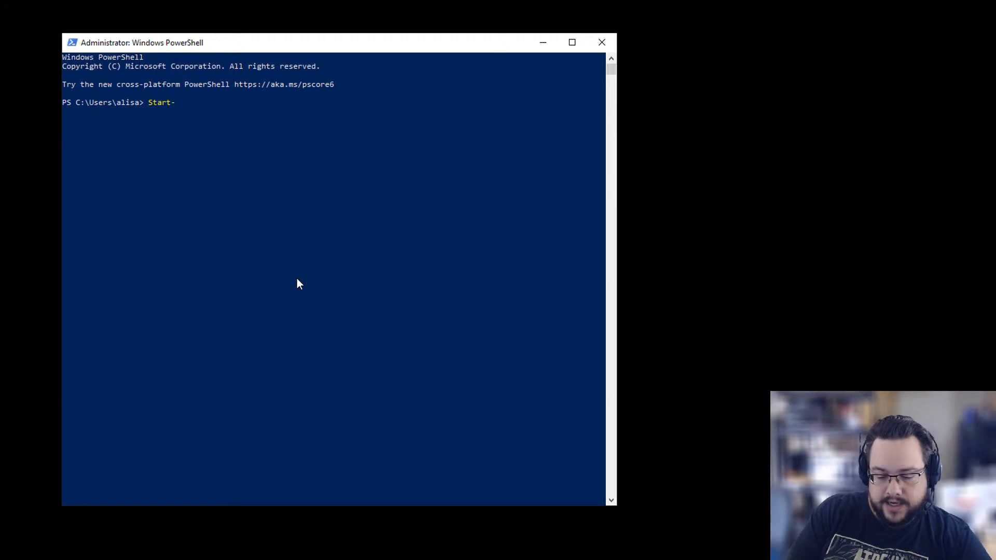
type("MP")
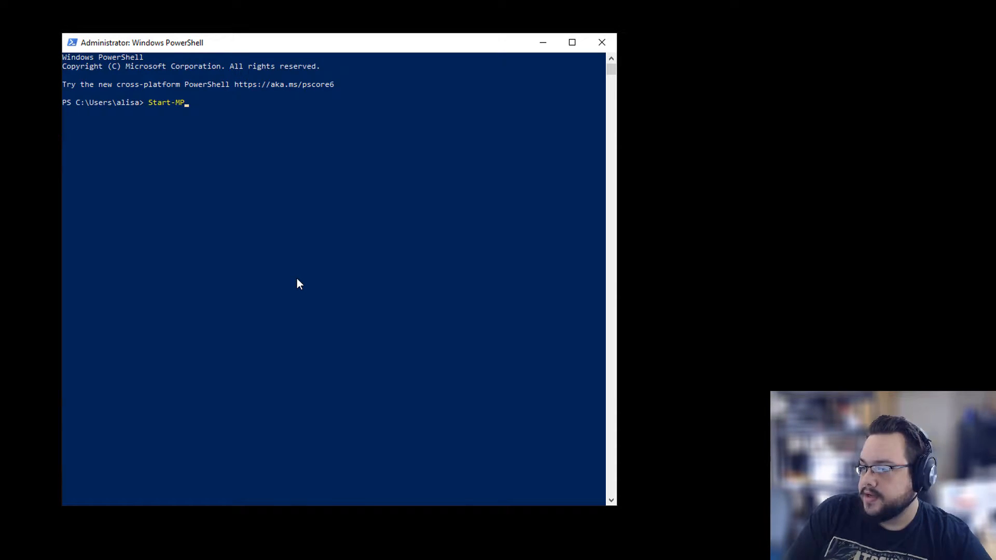
type("Scan")
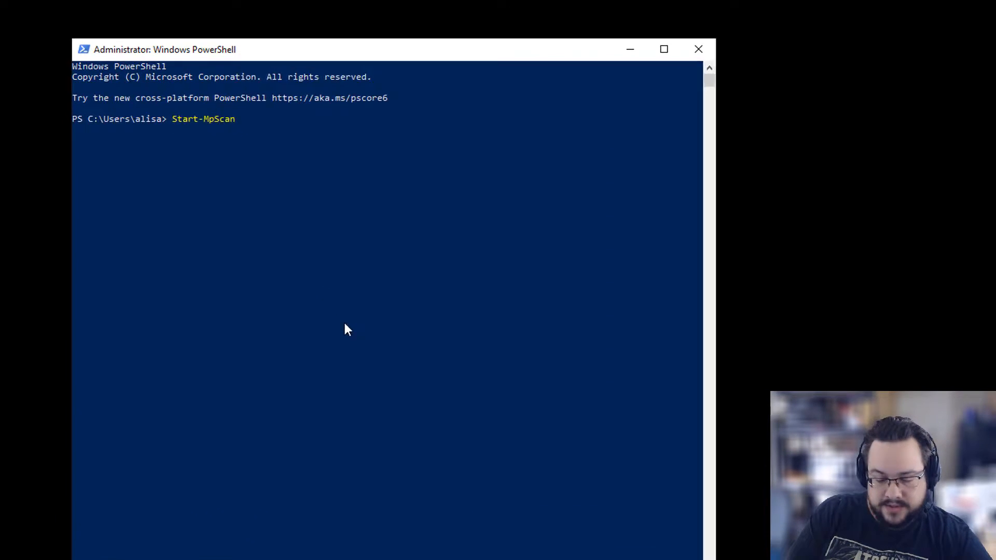
type("-ScanTy")
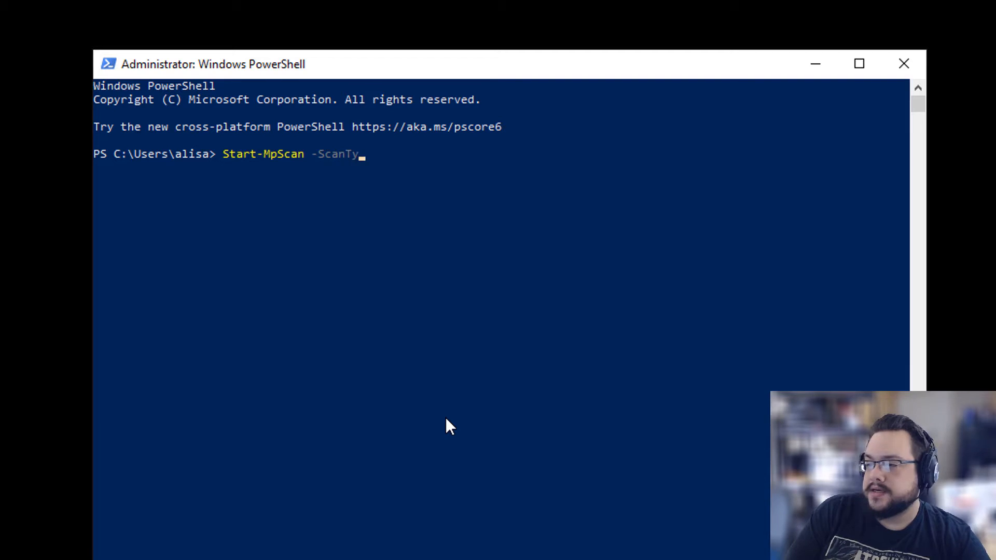
type("pe Quick")
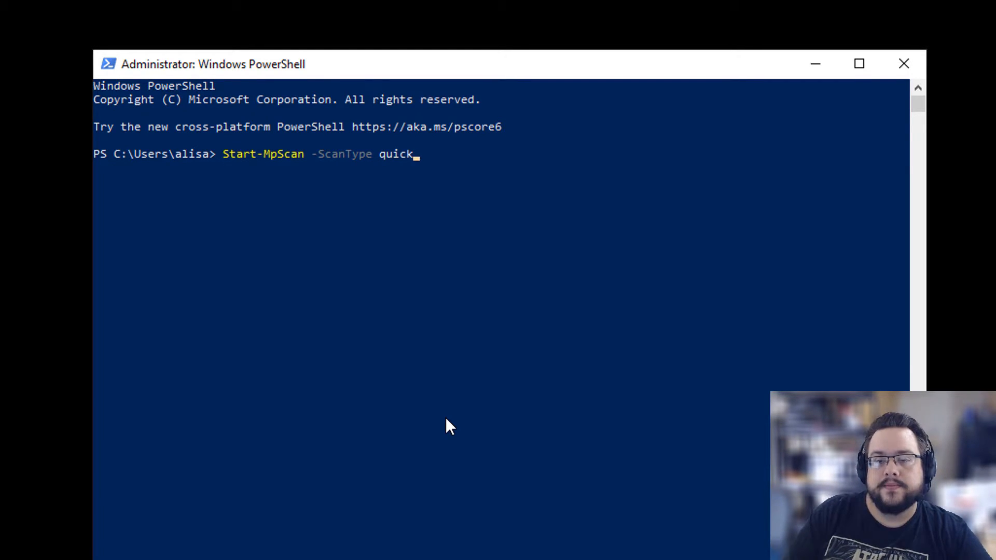
mouse_move(307, 150)
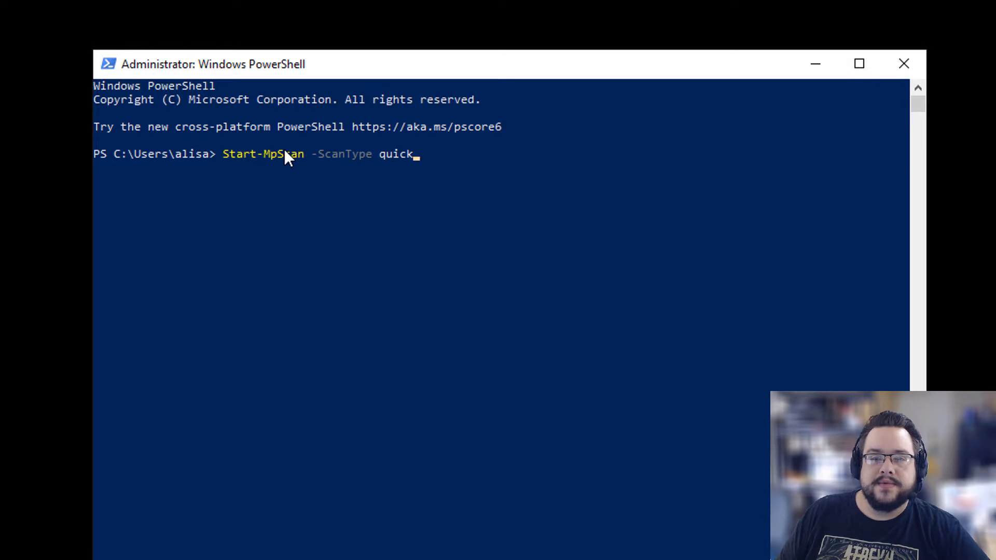
mouse_move(335, 183)
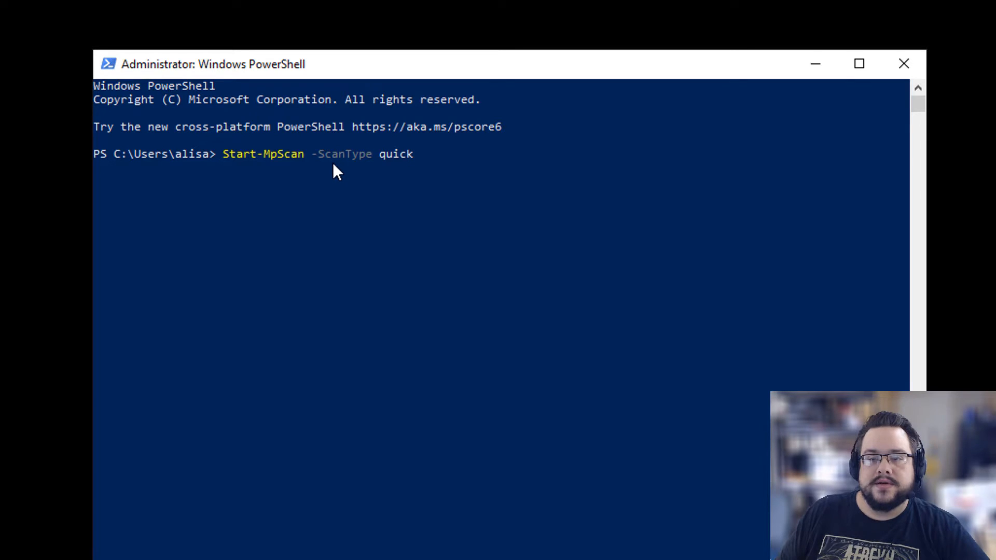
mouse_move(445, 173)
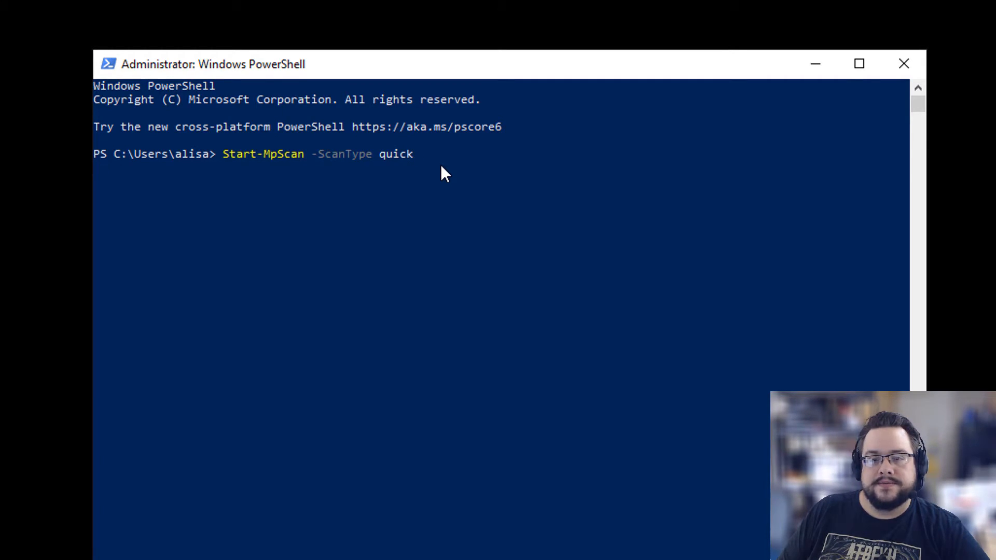
Run the Start-MpScan quick scan so the Defender progress display begins at 0/1.
key("Return")
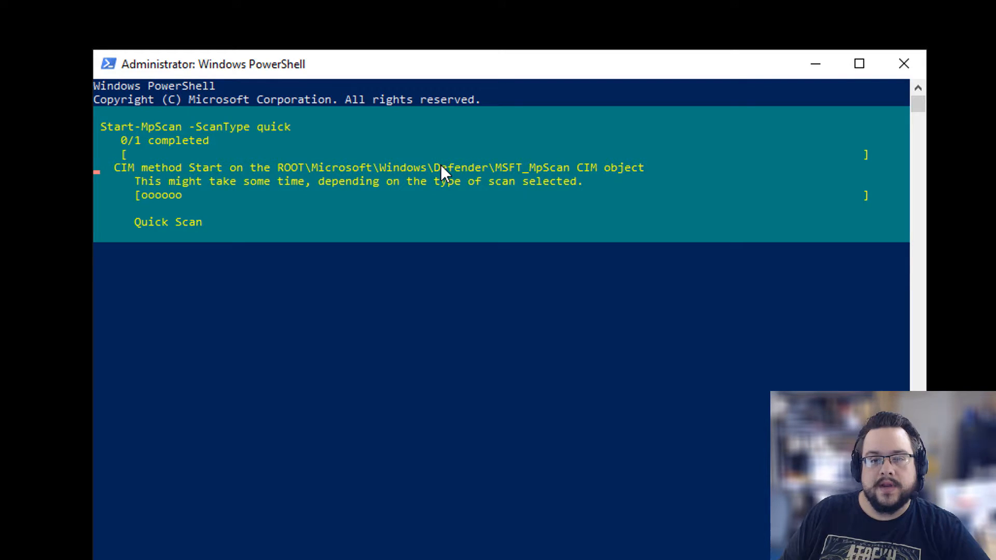
mouse_move(311, 125)
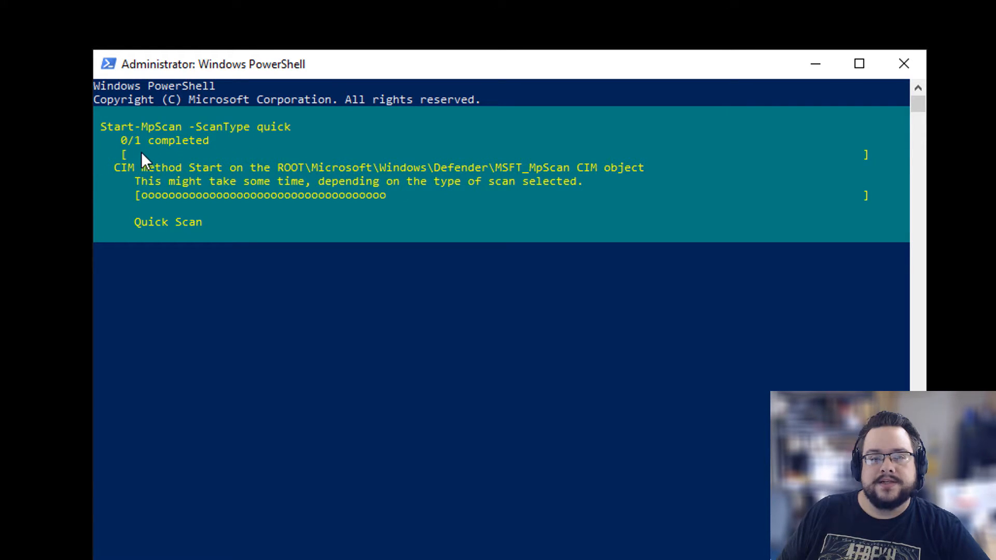
mouse_move(467, 230)
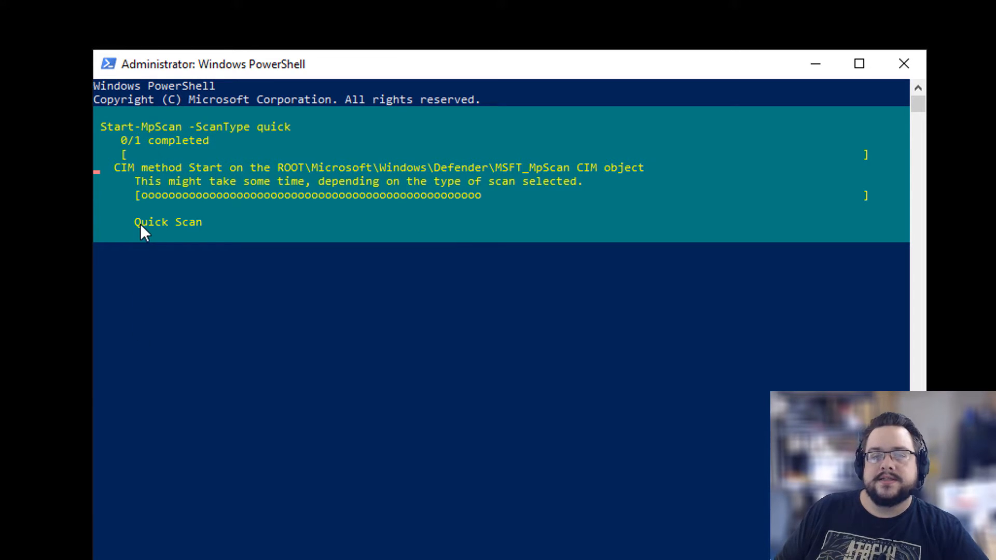
mouse_move(637, 299)
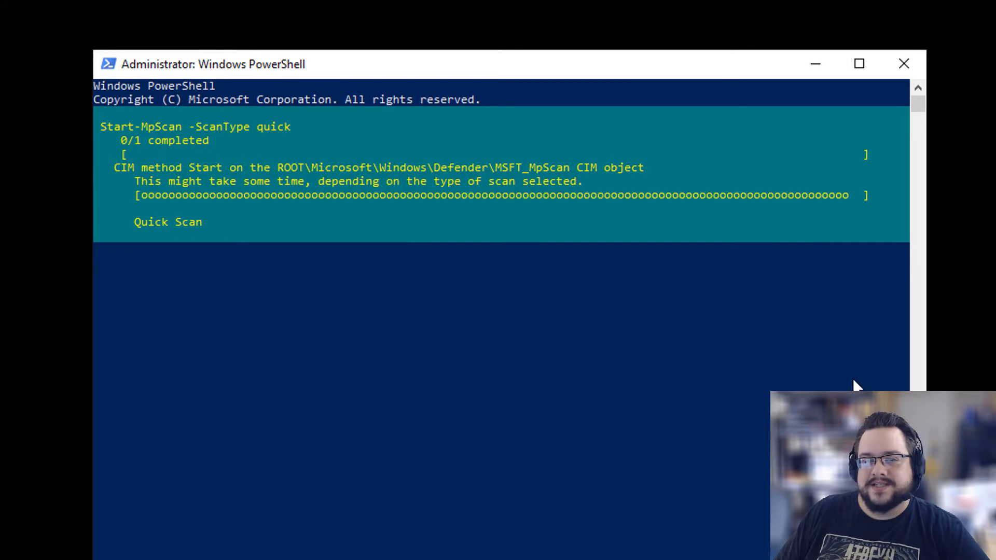
mouse_move(502, 267)
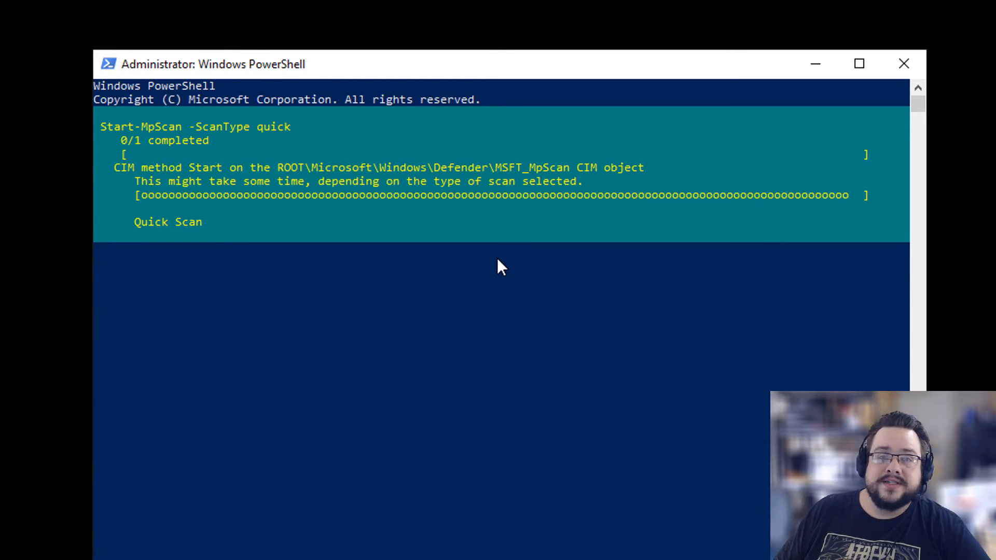
mouse_move(454, 321)
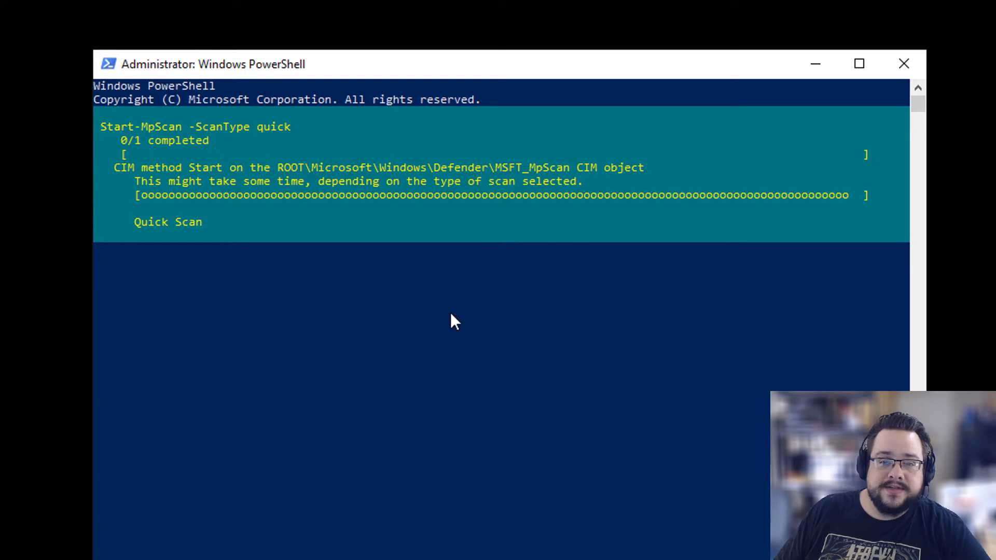
mouse_move(344, 439)
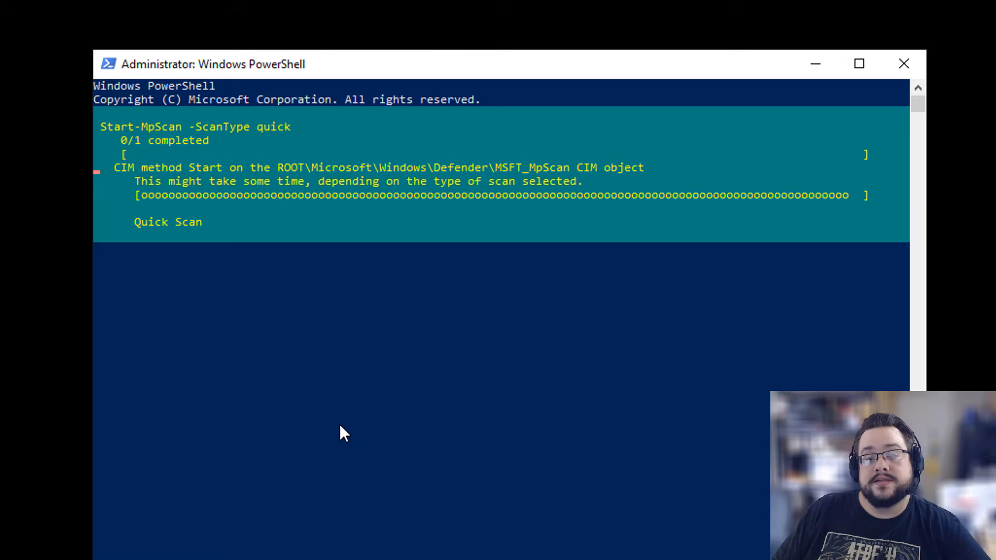
mouse_move(321, 409)
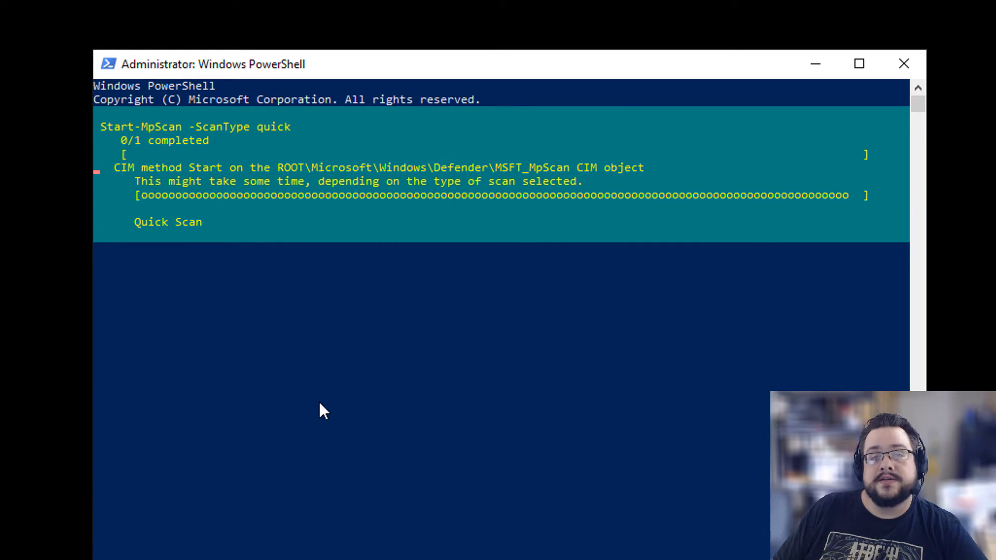
mouse_move(356, 425)
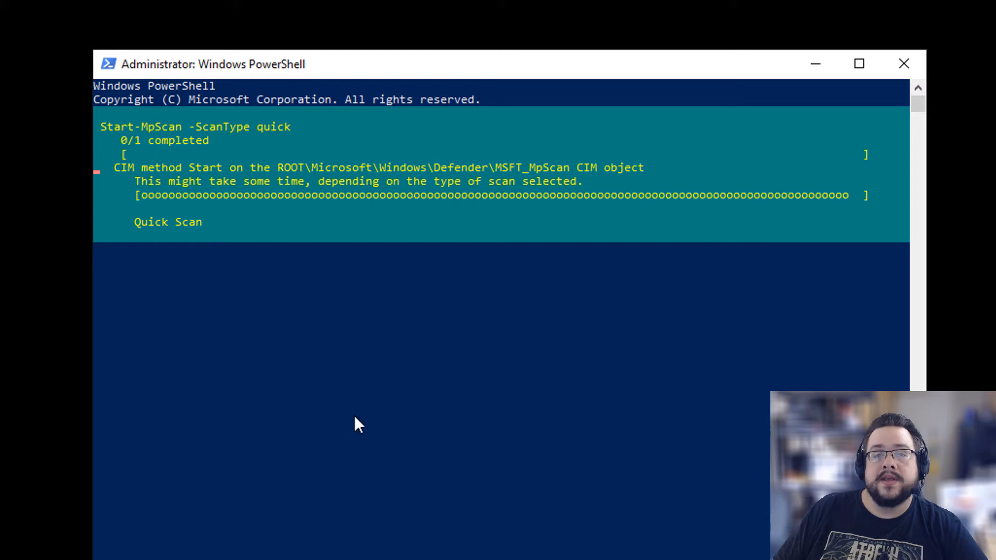
mouse_move(338, 358)
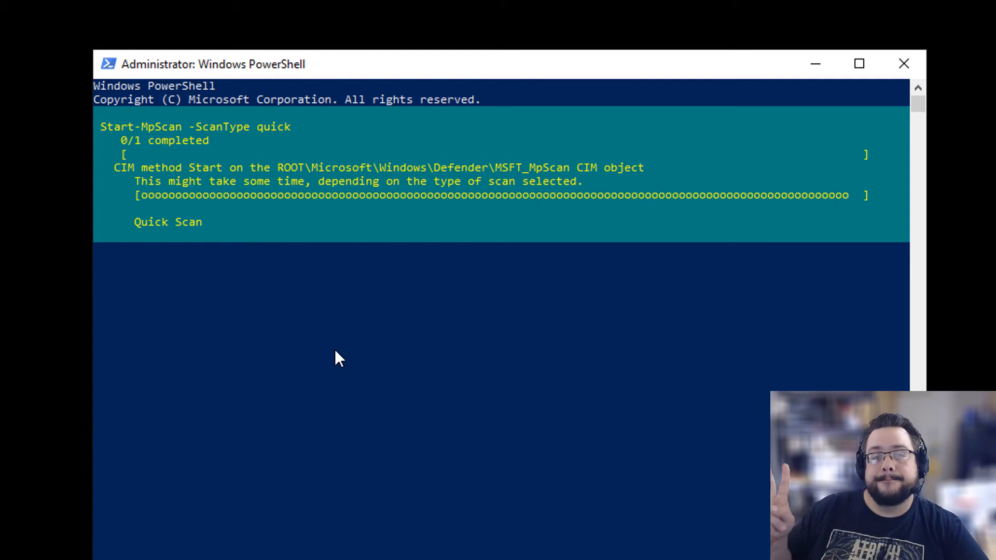